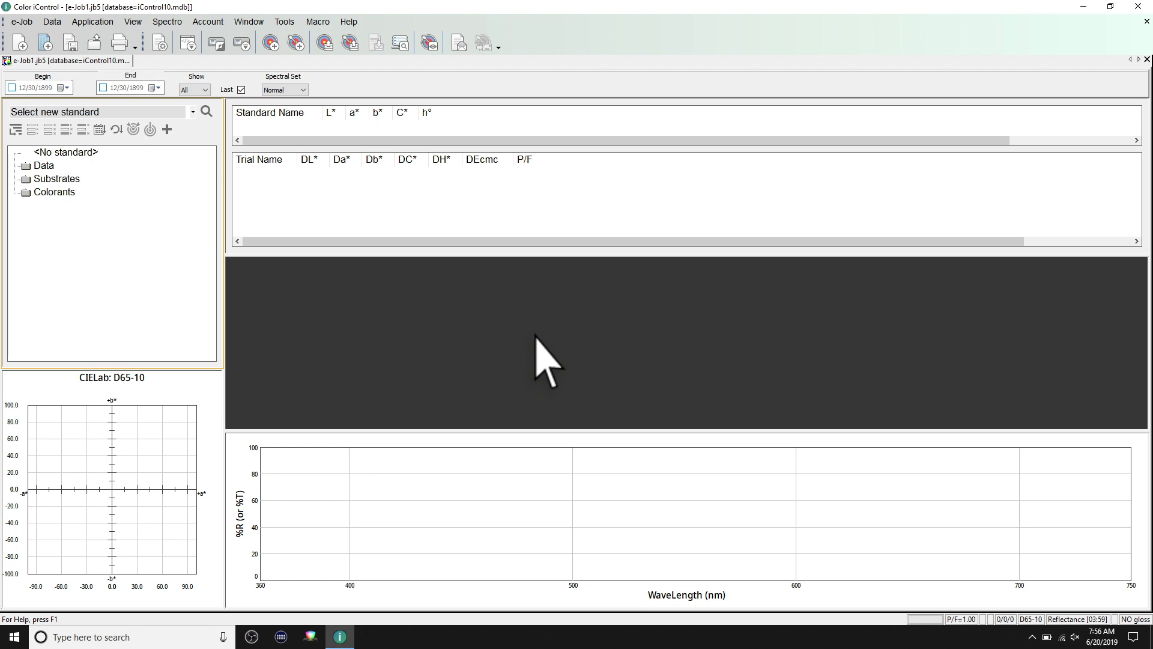
{"action": "mouse_move", "coordinate": [292, 81]}
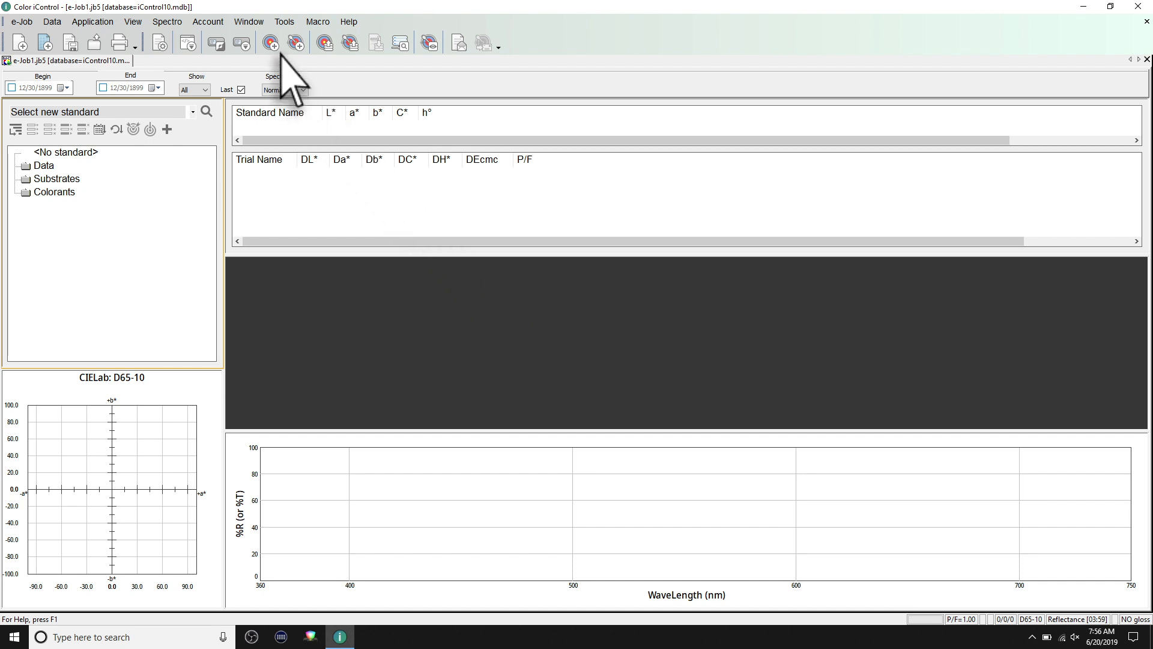
Start a new standard measurement named 'Green Standard'
{"action": "left_click", "coordinate": [270, 42]}
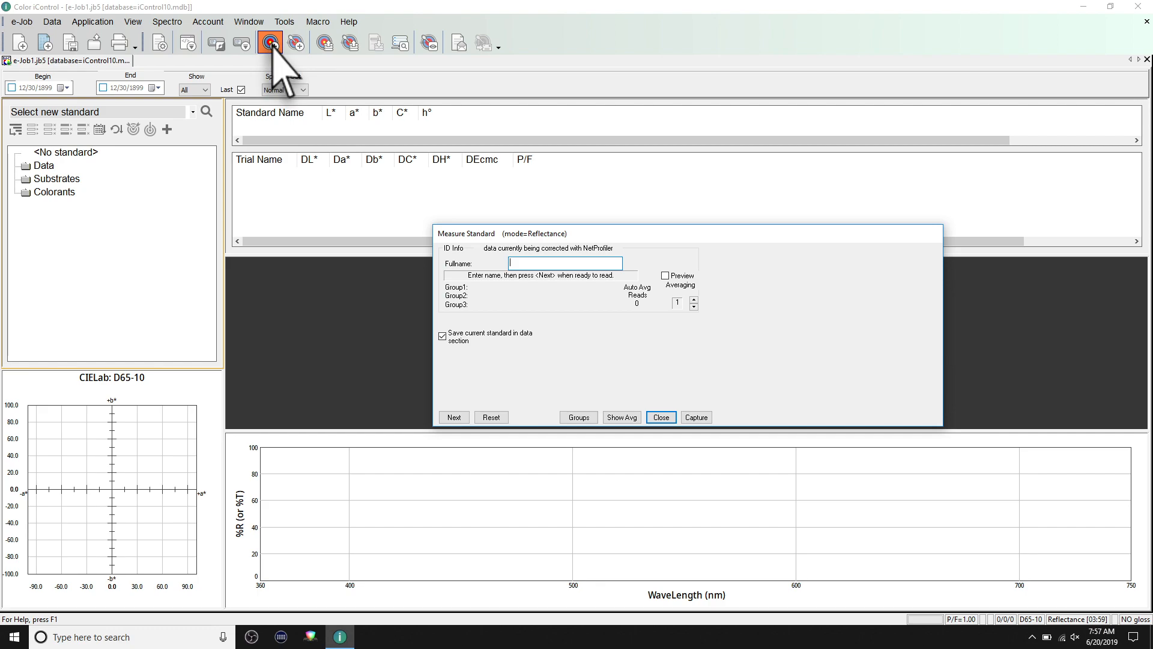
{"action": "type", "text": "Green Standard"}
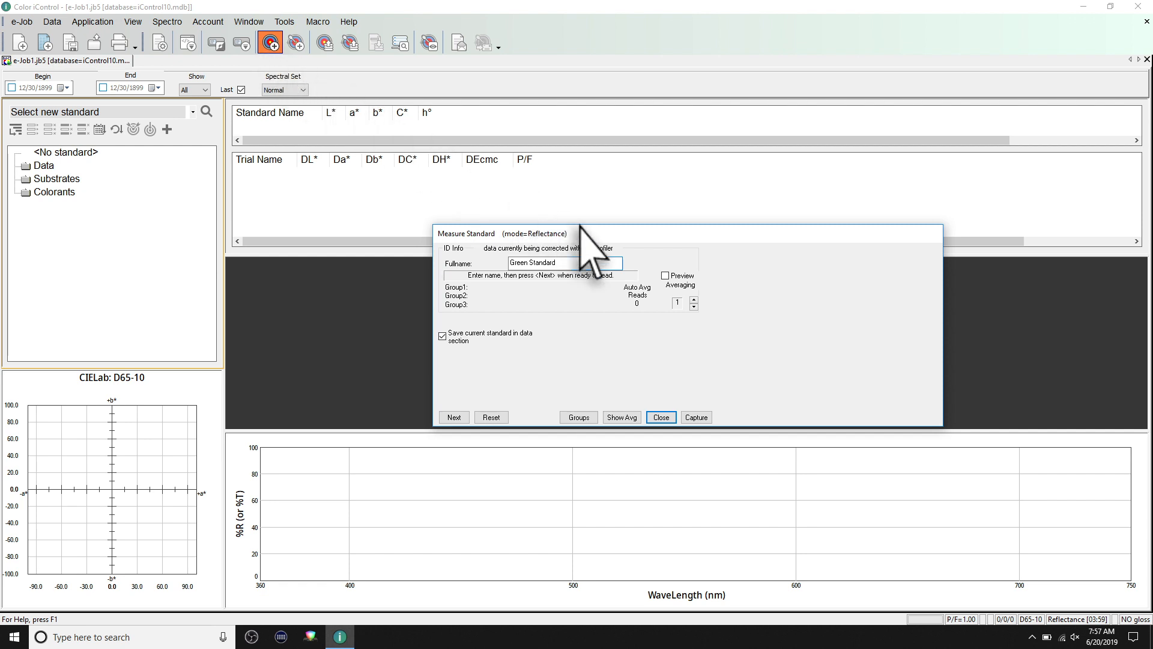
Enable the live sample preview and set averaging to 3 reads
{"action": "left_click", "coordinate": [665, 275]}
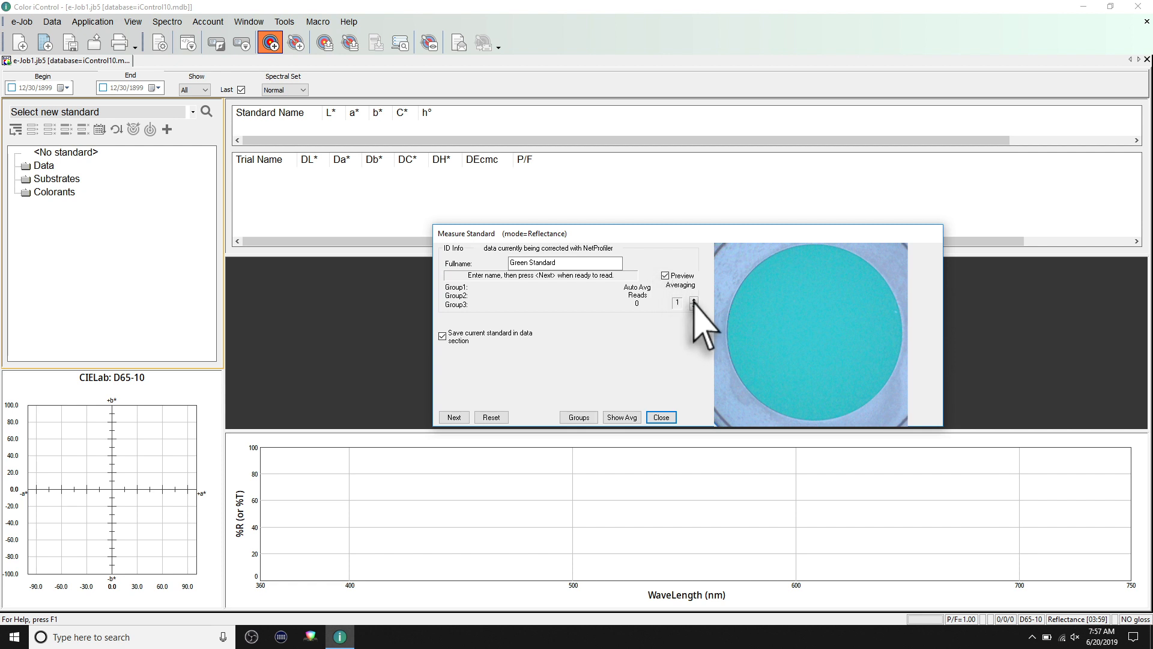
{"action": "left_click", "coordinate": [692, 299]}
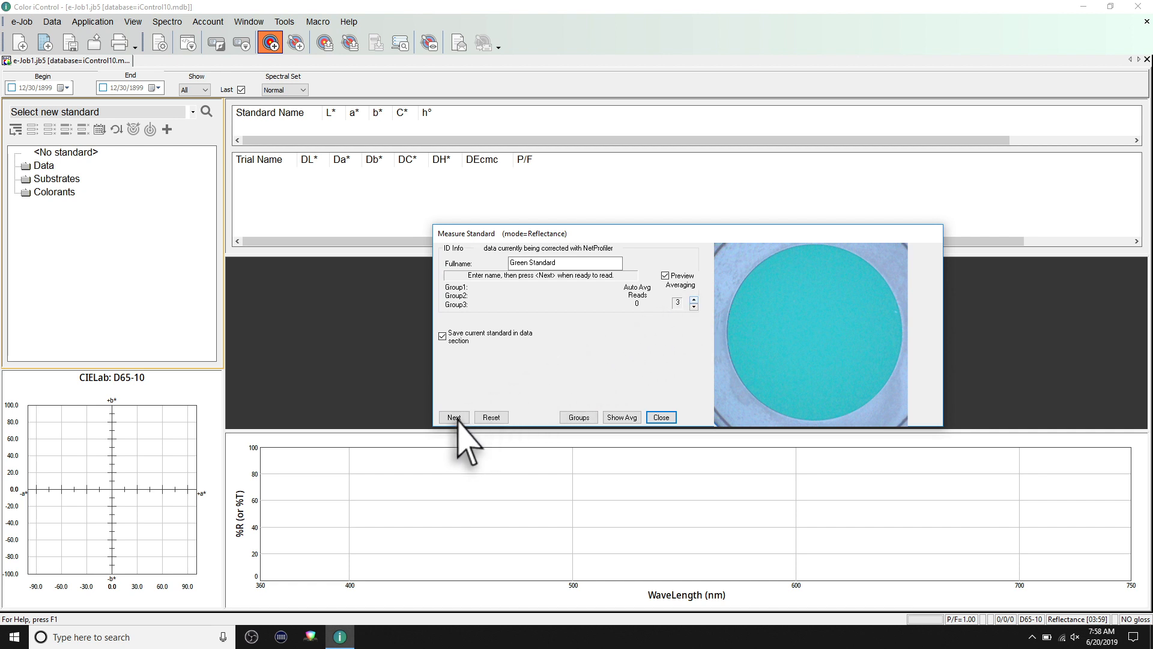
Take three readings and save Green Standard (L* 62.24, a* -32.57, b* -6.29)
{"action": "left_click", "coordinate": [453, 417]}
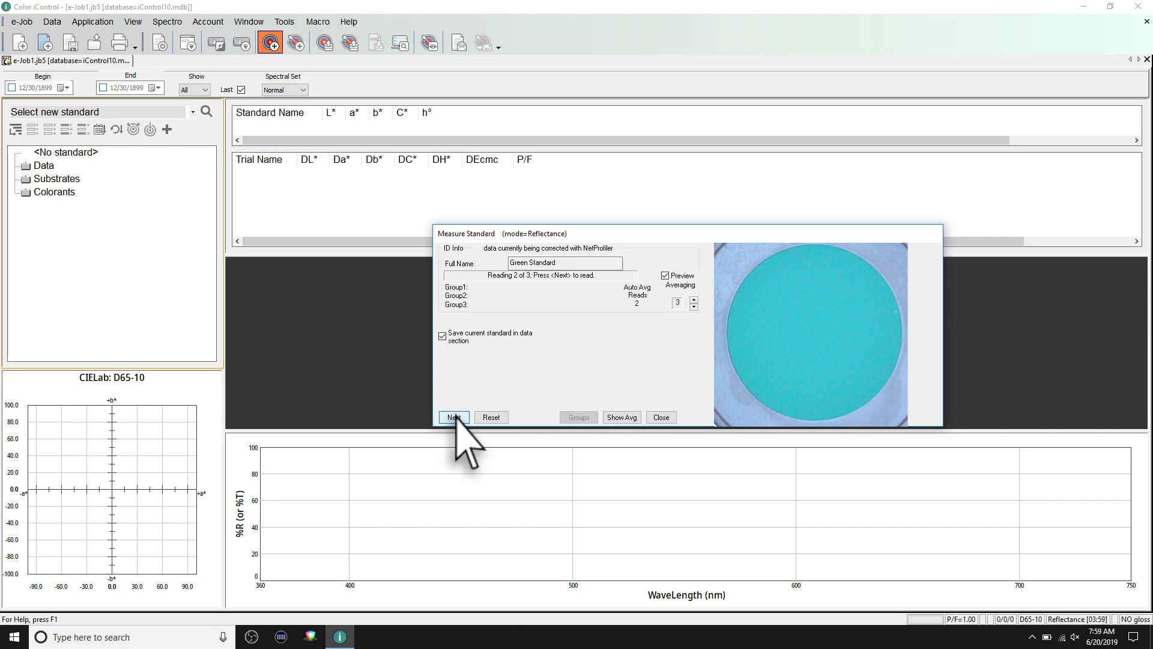
{"action": "left_click", "coordinate": [453, 416]}
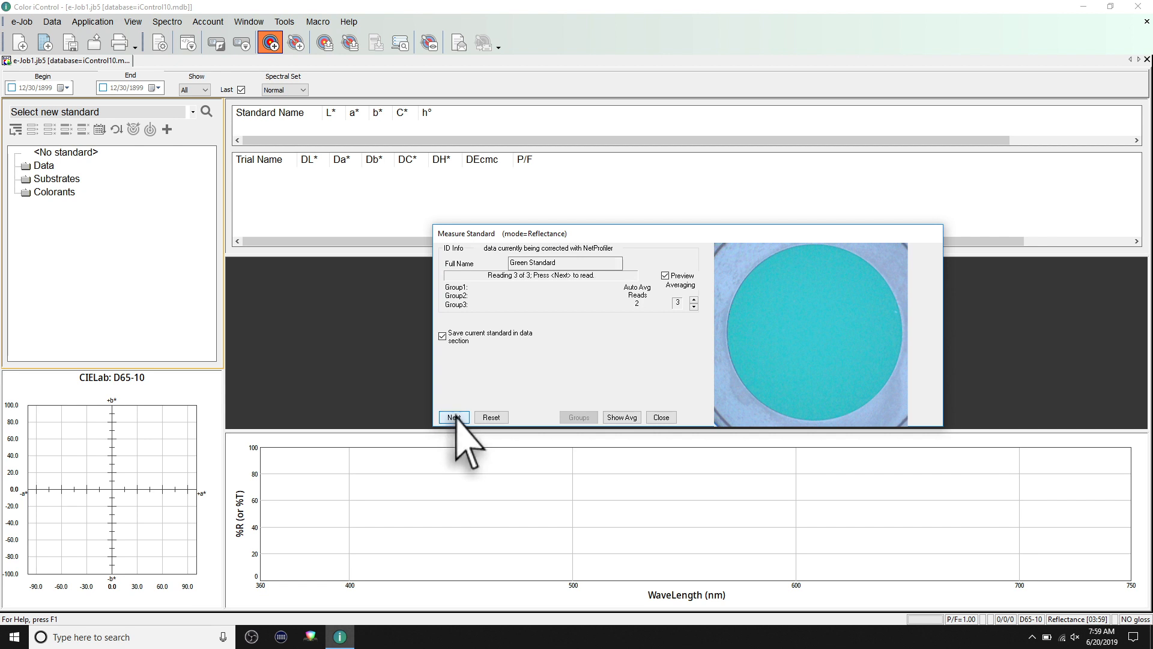
{"action": "left_click", "coordinate": [453, 417]}
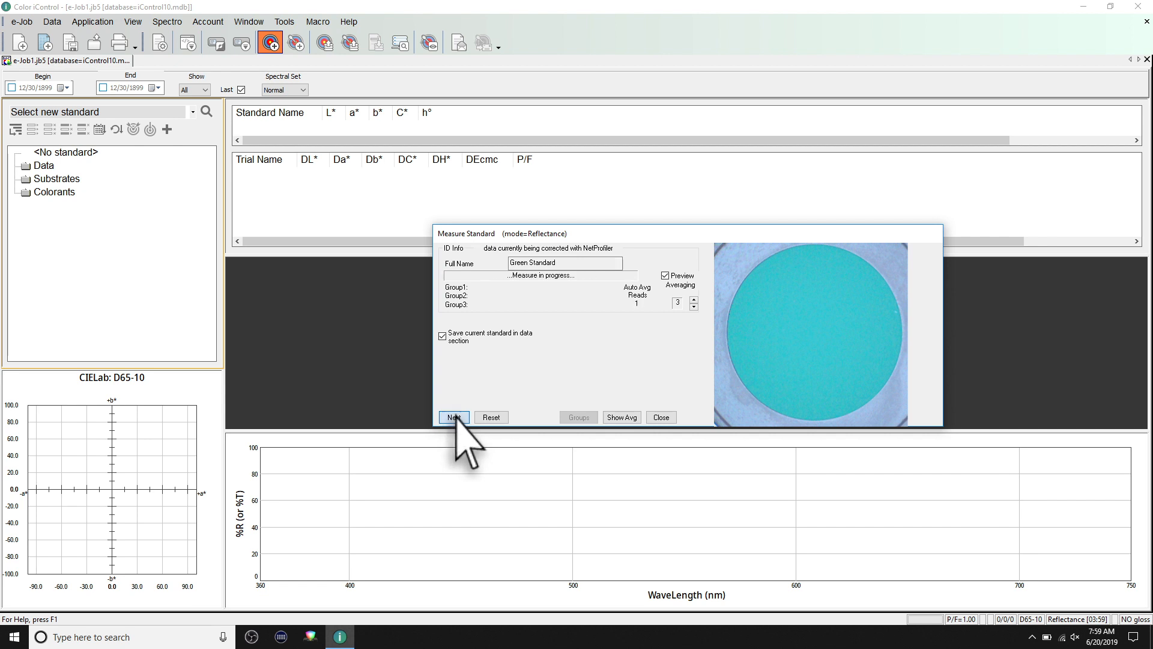
{"action": "left_click", "coordinate": [454, 417]}
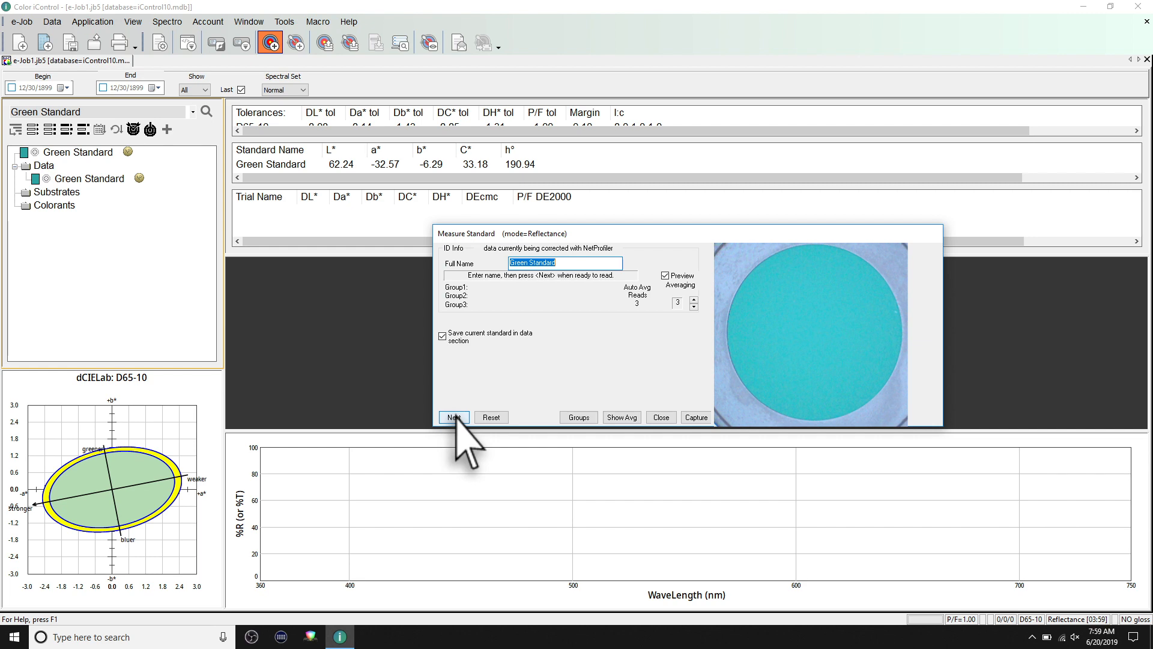